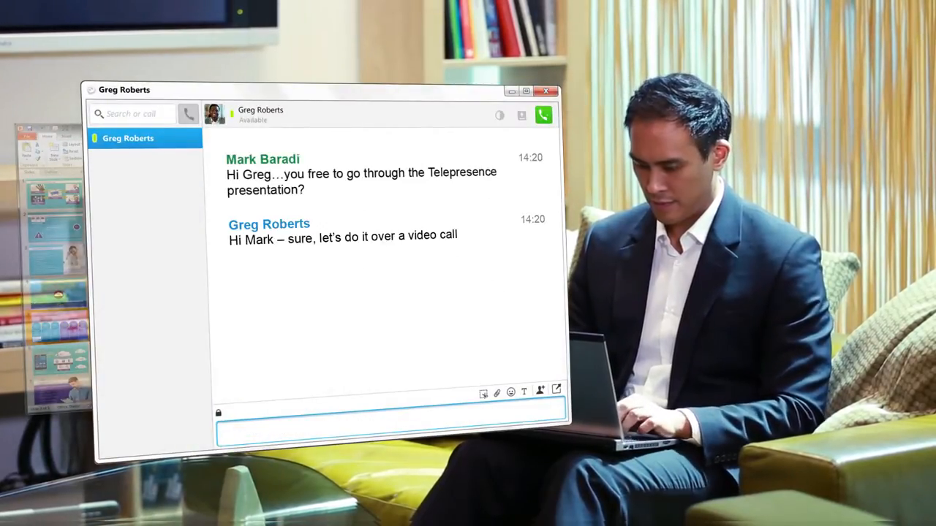
# Step: Reply in the Jabber chat agreeing to go through the presentation over a video call
pyautogui.click(544, 114)
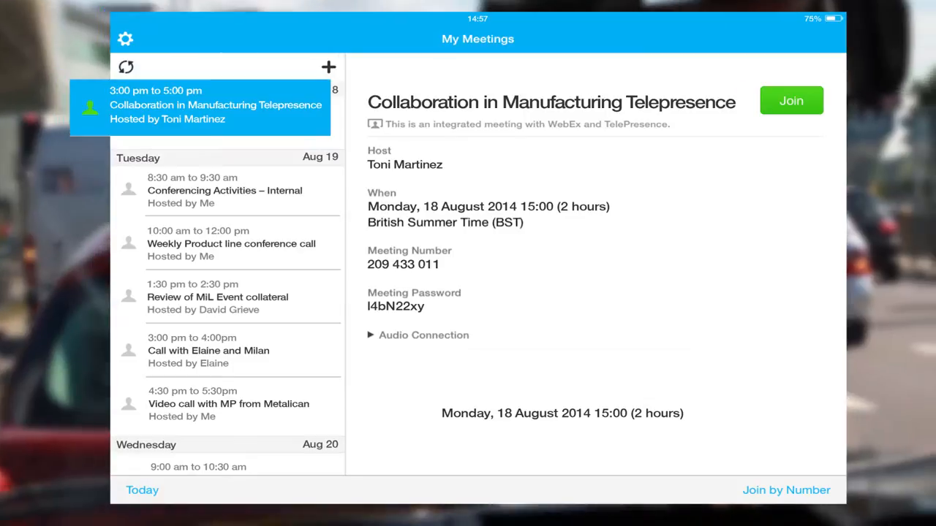
# Step: Join the Manufacturing Telepresence meeting and share the recently shared Connected Manufacturing slides
pyautogui.click(792, 99)
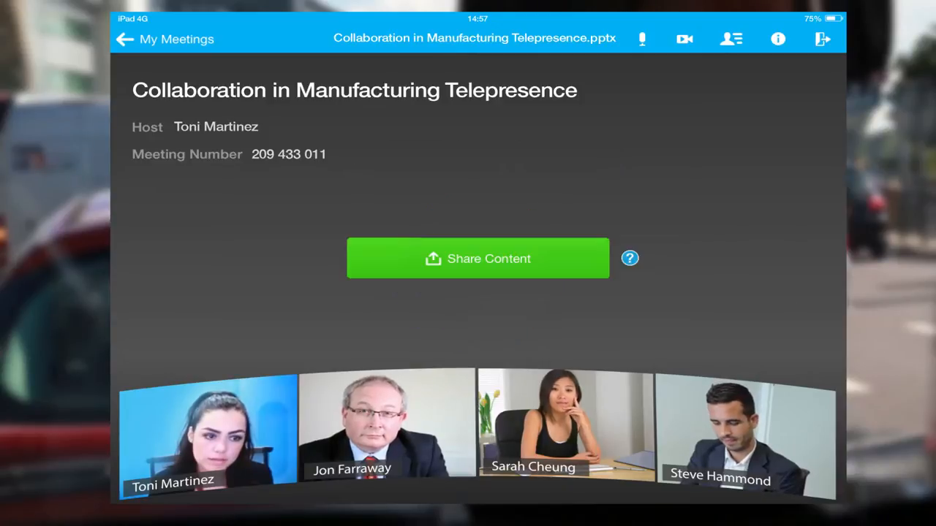
pyautogui.click(477, 258)
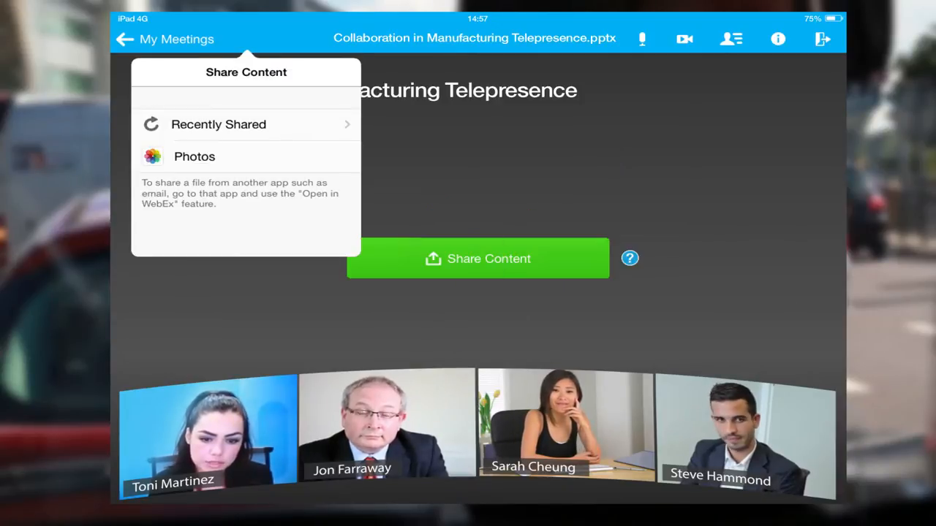
pyautogui.click(218, 123)
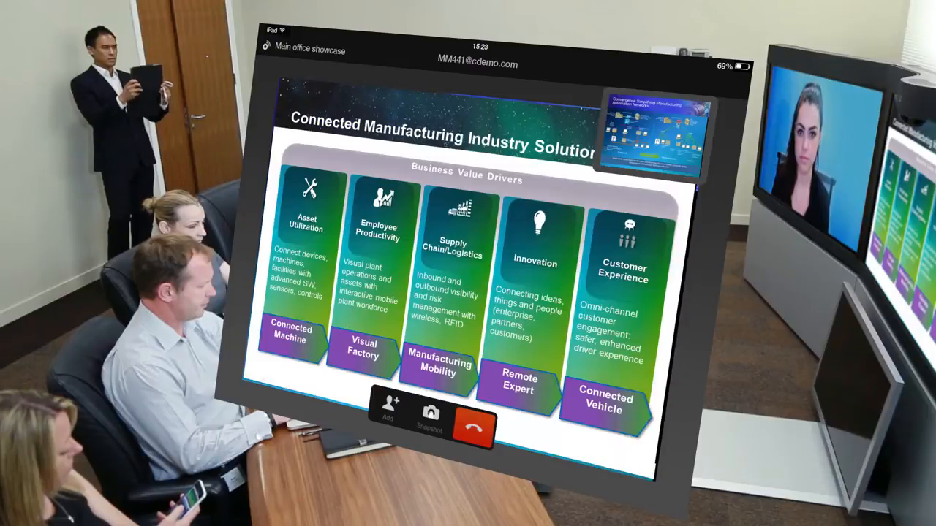
# Step: Search the contacts directory for the supplier 'Karen' to place the call
pyautogui.click(430, 412)
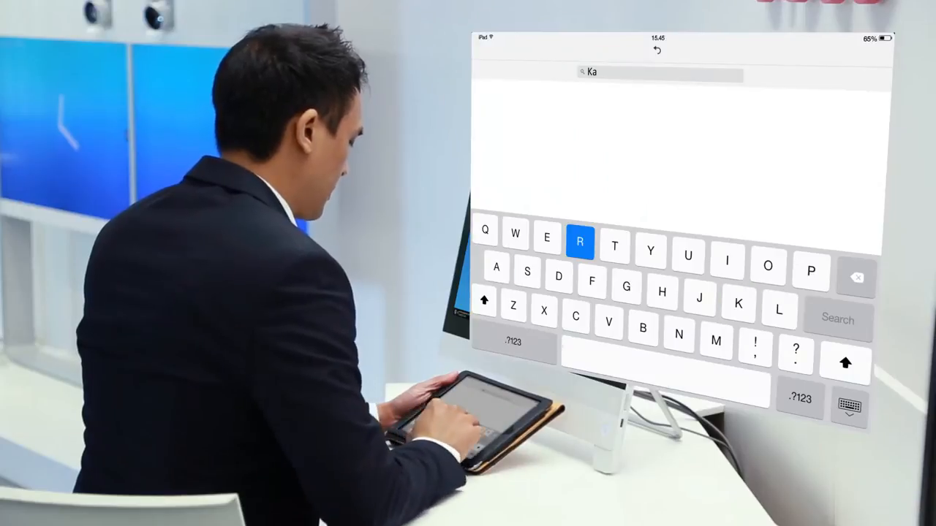
pyautogui.write('ren')
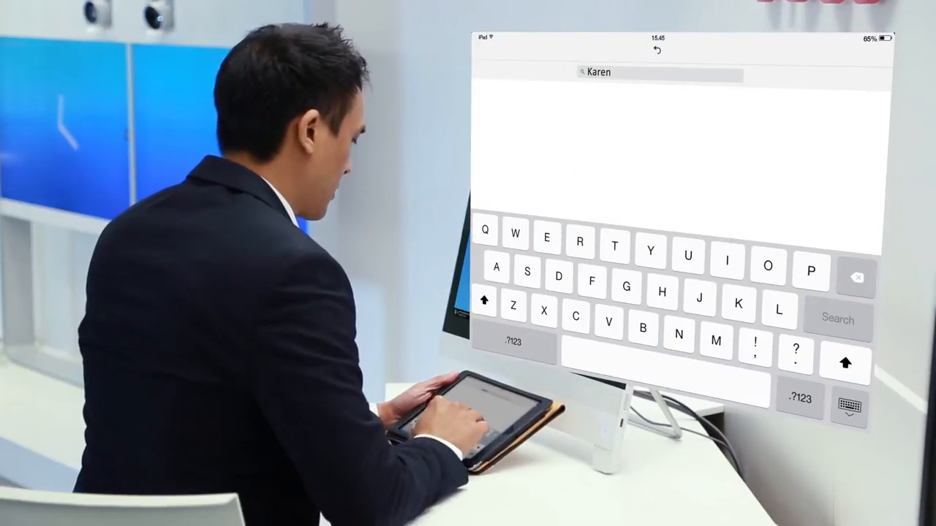